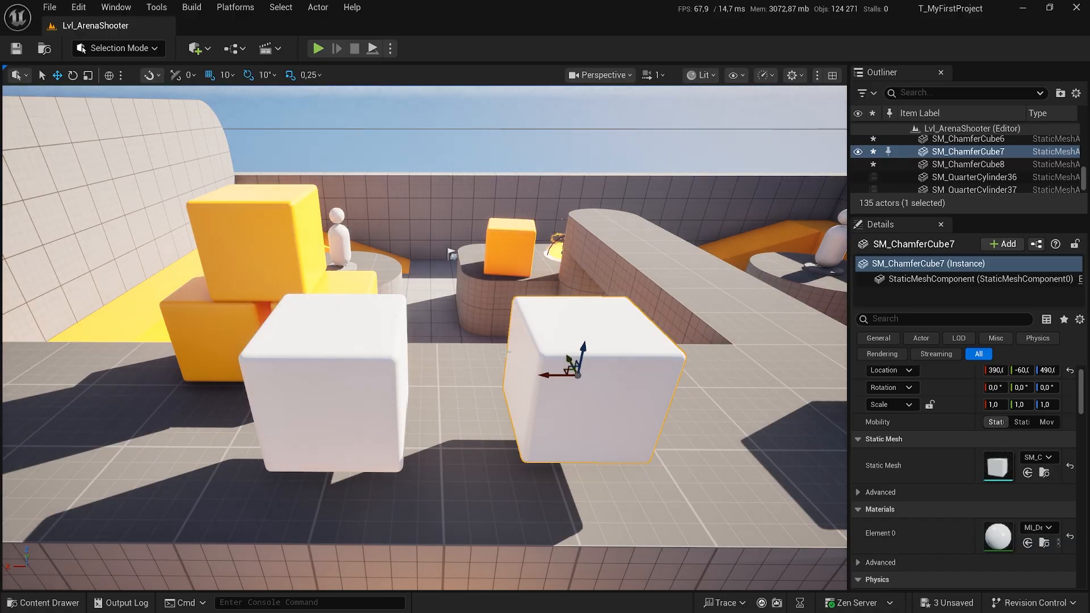
Open the Content Drawer and pick SM_Cube from LevelPrototyping > Meshes.
left_click(43, 602)
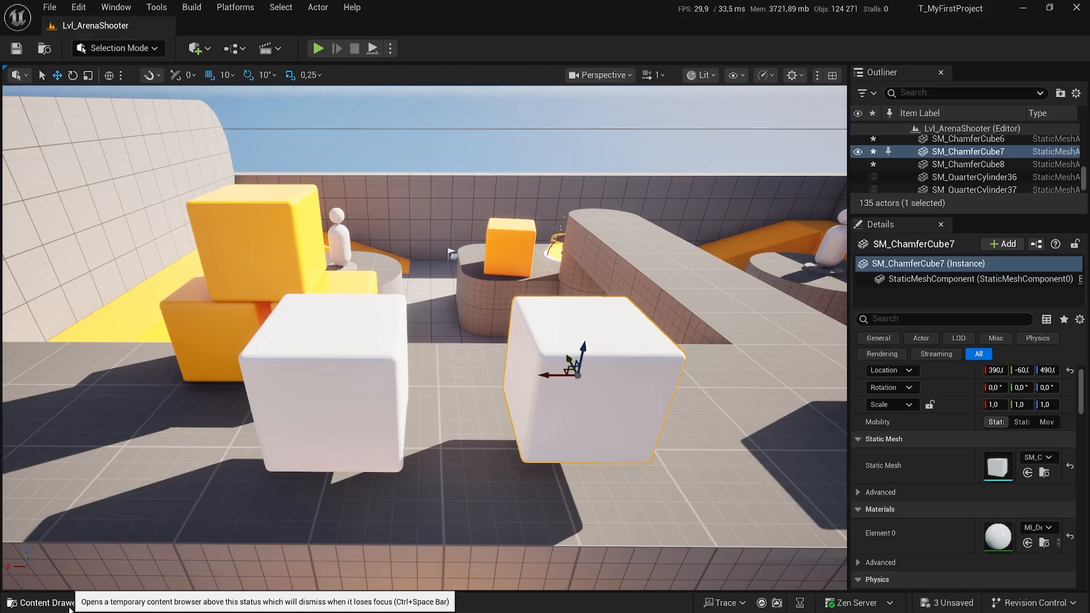
left_click(42, 602)
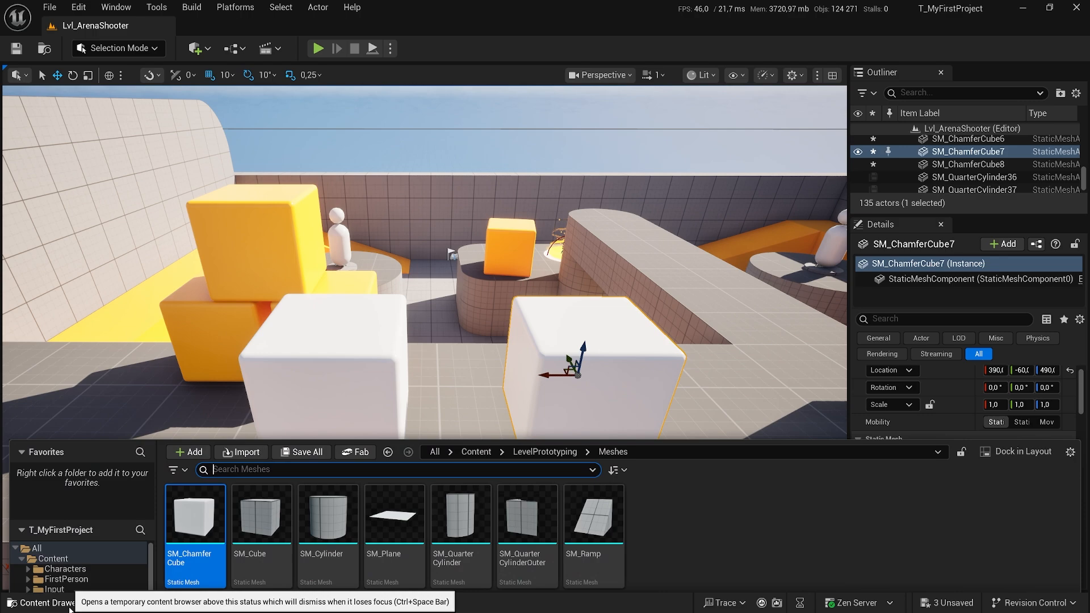
left_click(43, 601)
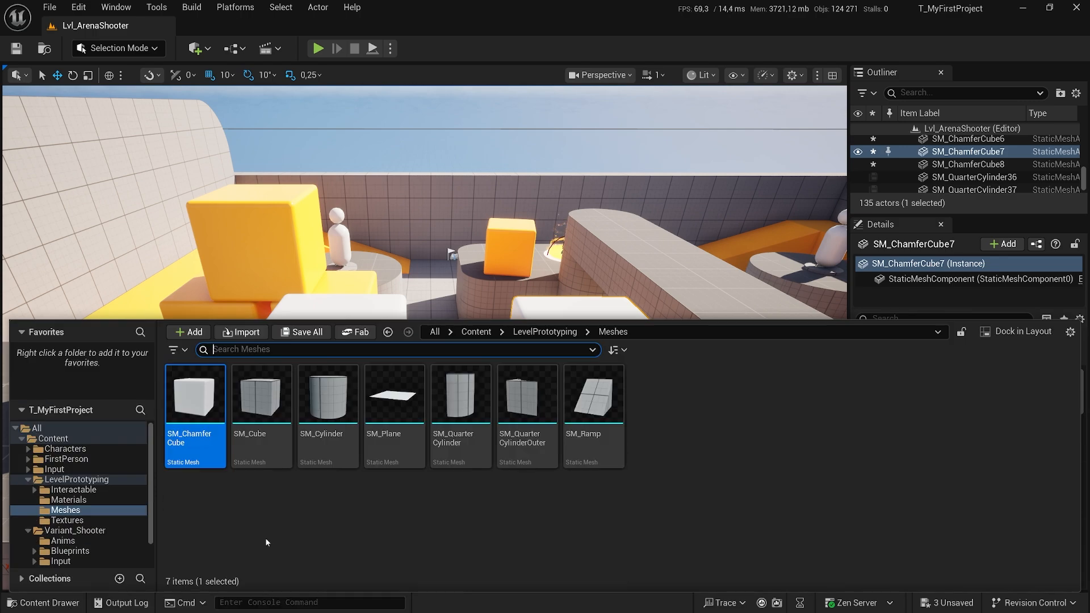
left_click(261, 393)
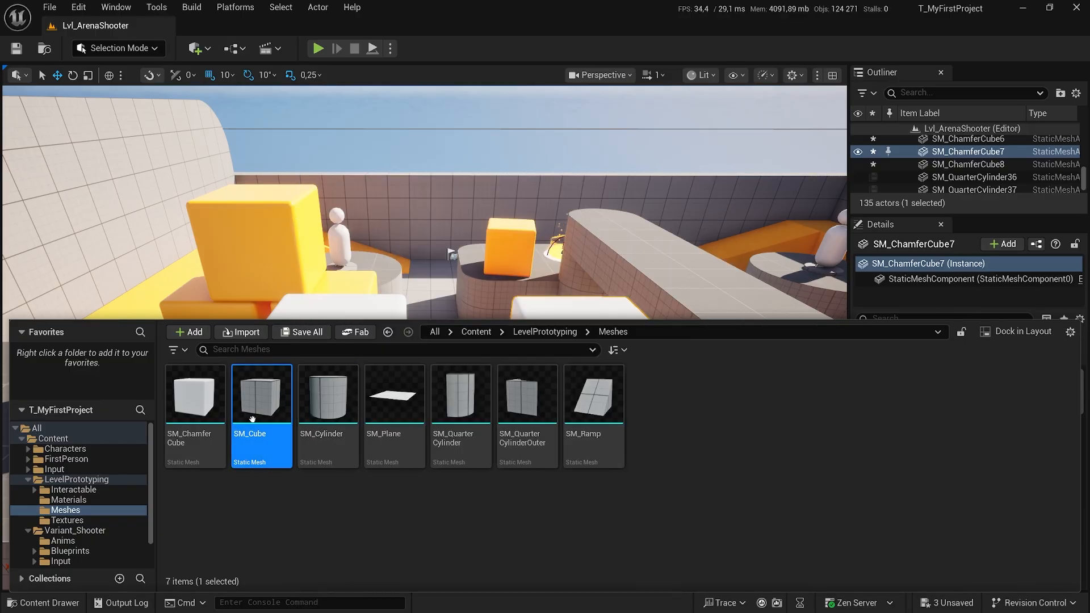
mouse_move(327, 395)
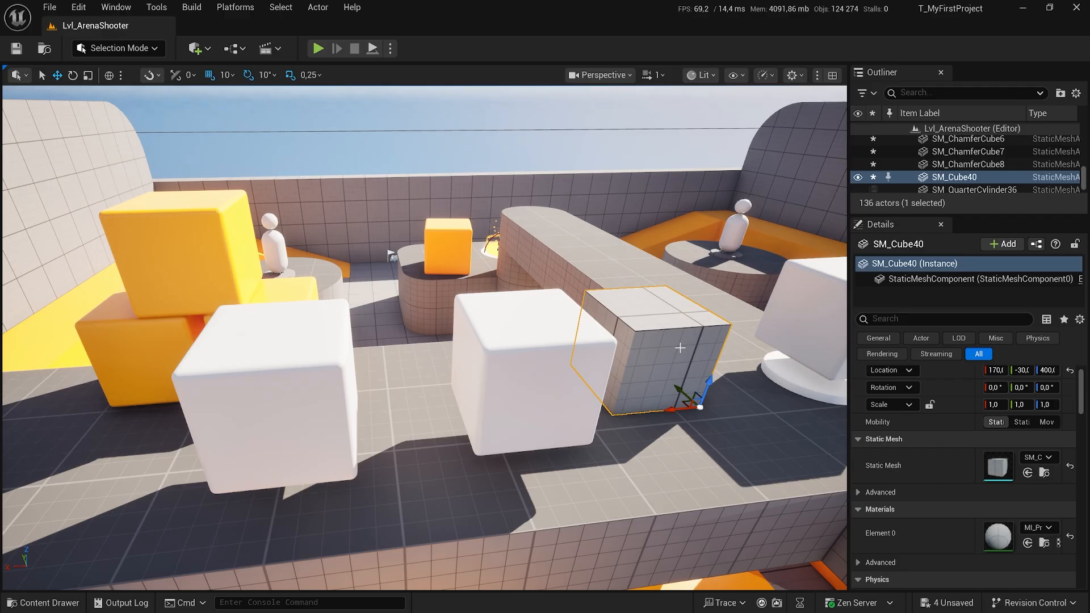
Open the context menu for the SM_Cube40 actor in the viewport.
right_click(654, 347)
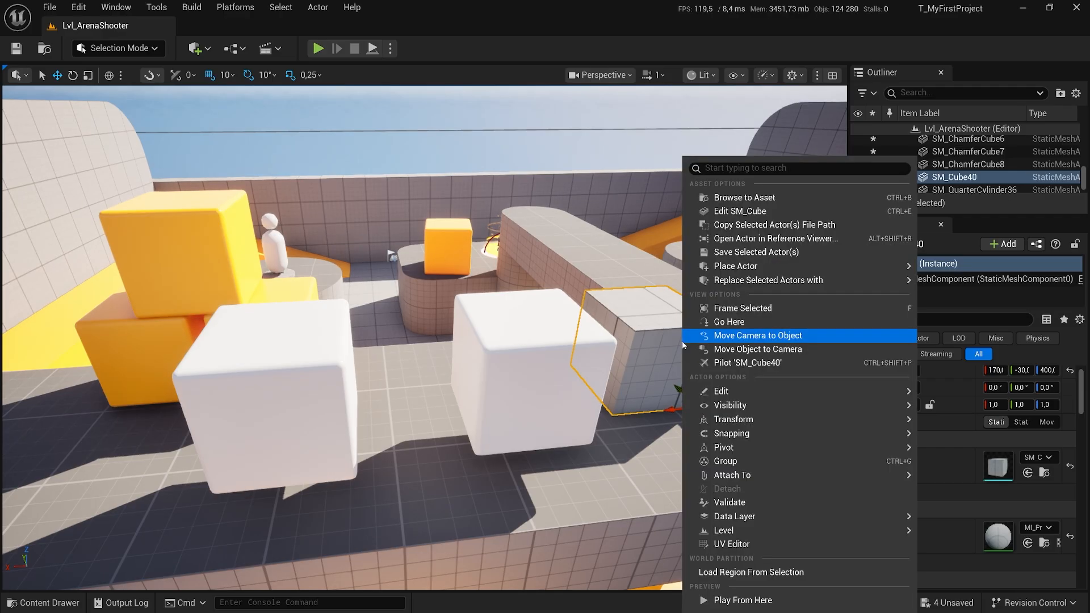
mouse_move(749, 376)
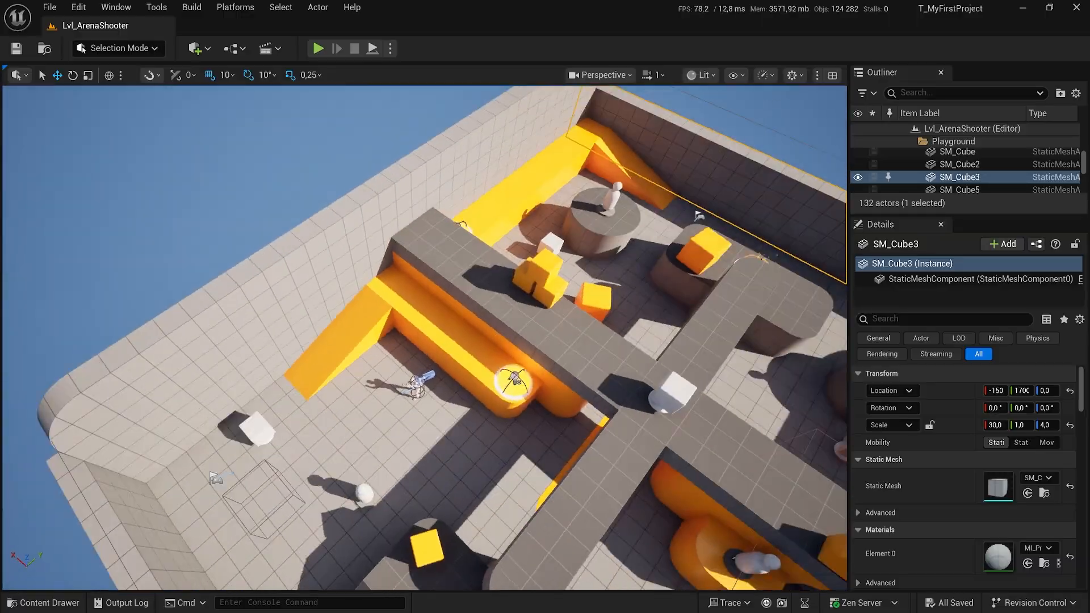
scroll("down", 3)
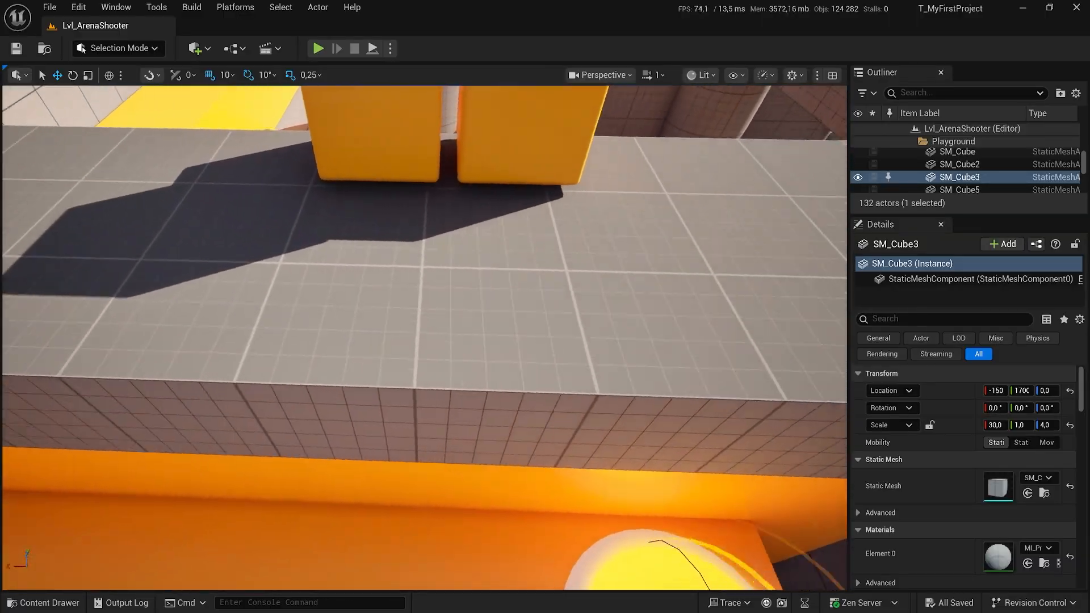
scroll("down", 3)
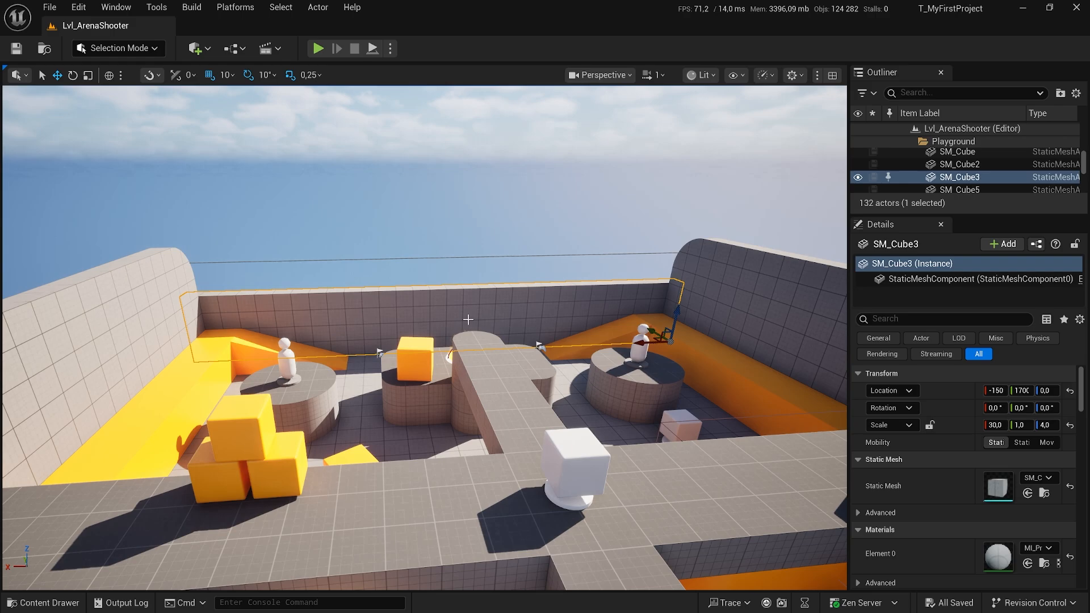
mouse_move(477, 328)
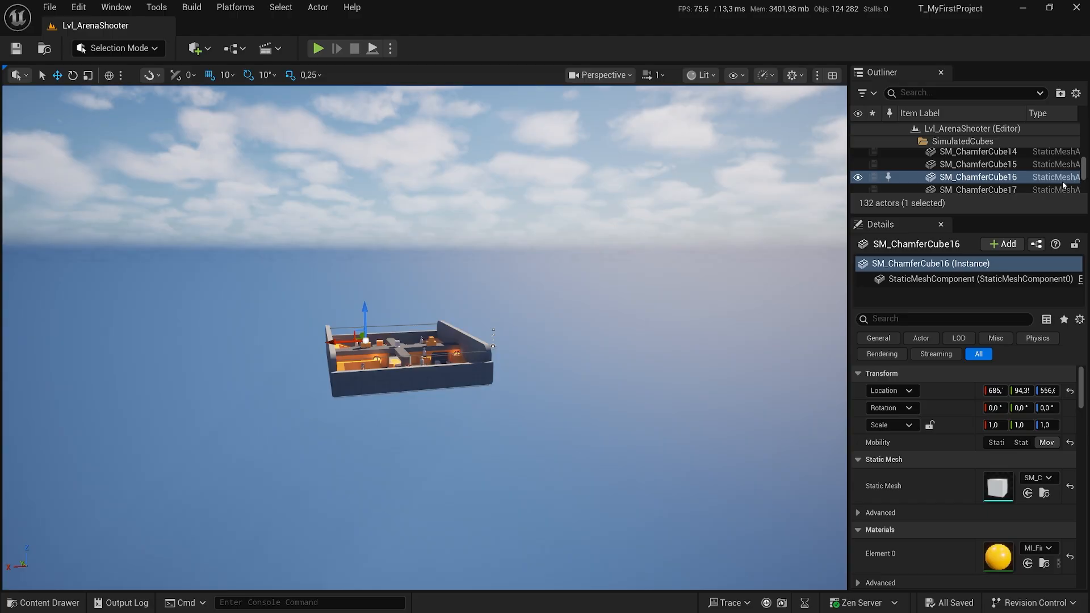
Select SM_ChamferCube14, then a neighbouring orange cube, in the Outliner.
left_click(977, 172)
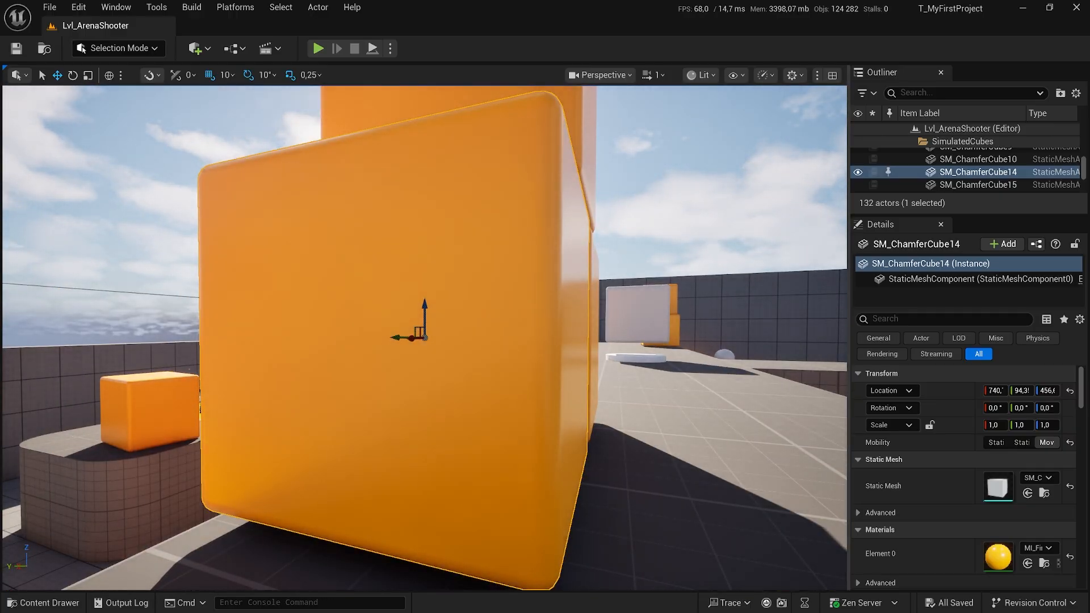
left_click(978, 184)
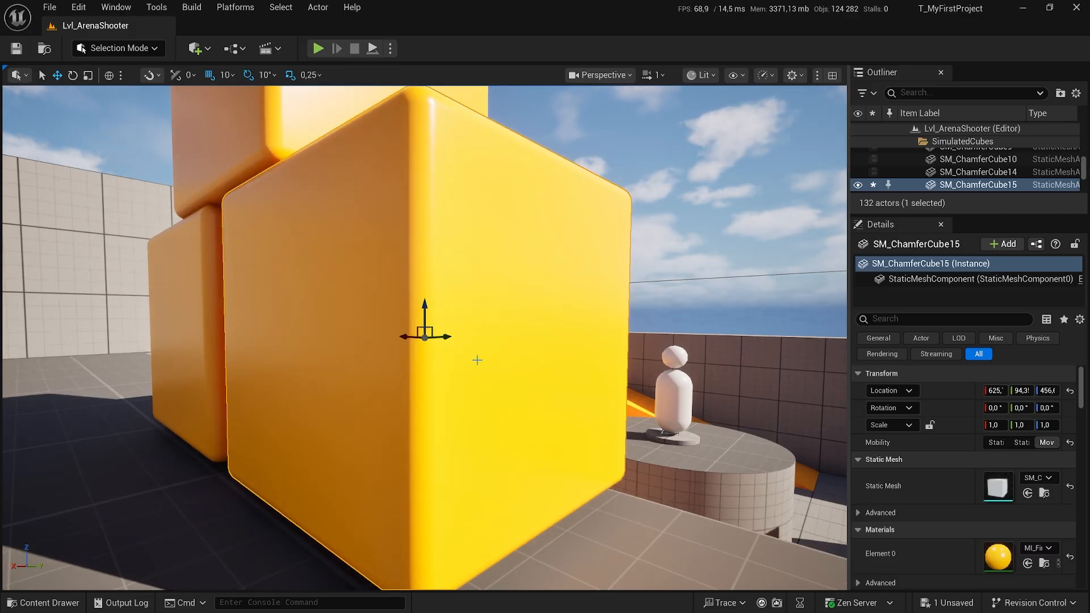
mouse_move(530, 390)
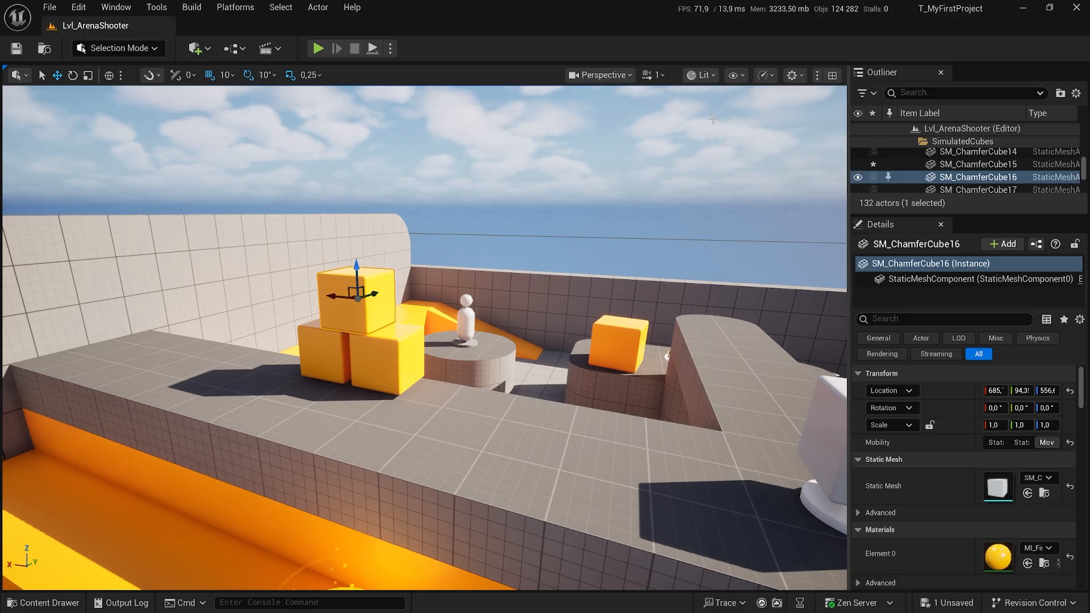
Select the sky sphere and adjust the viewport camera movement speed.
left_click(653, 75)
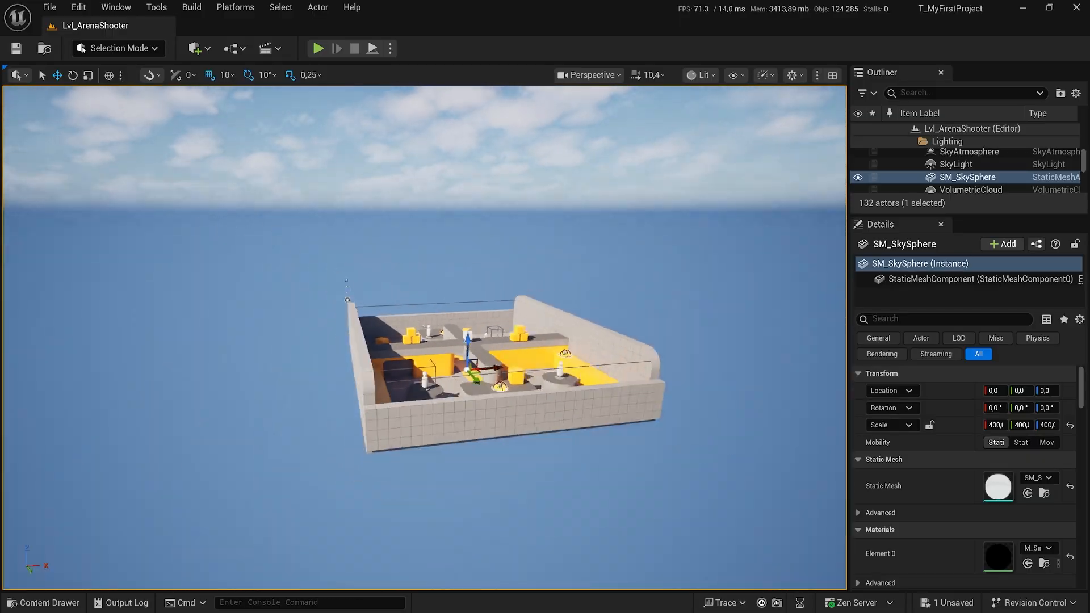
left_click(647, 75)
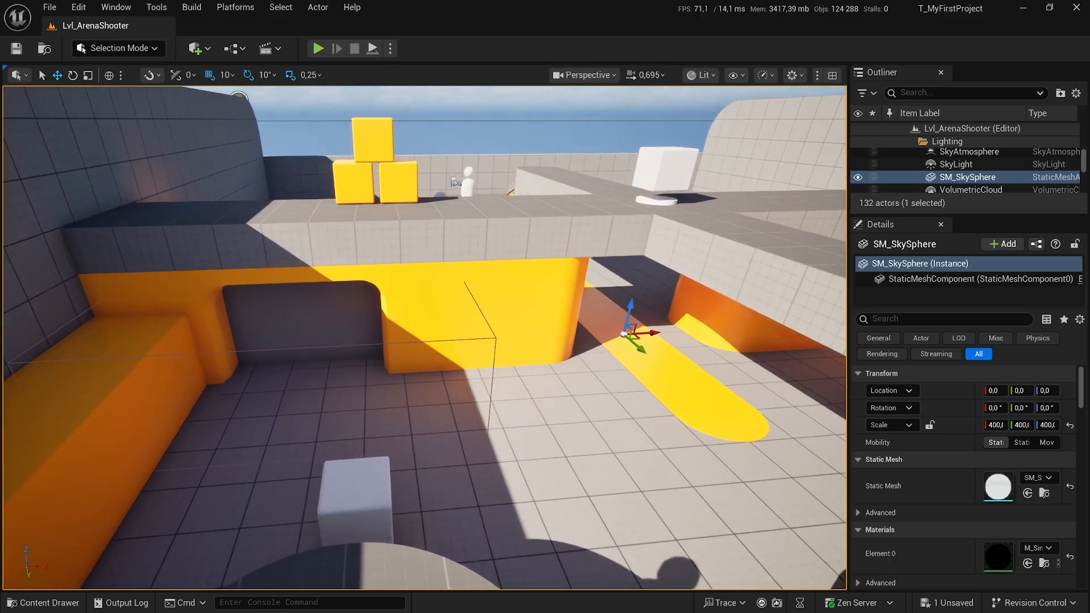
left_click(646, 75)
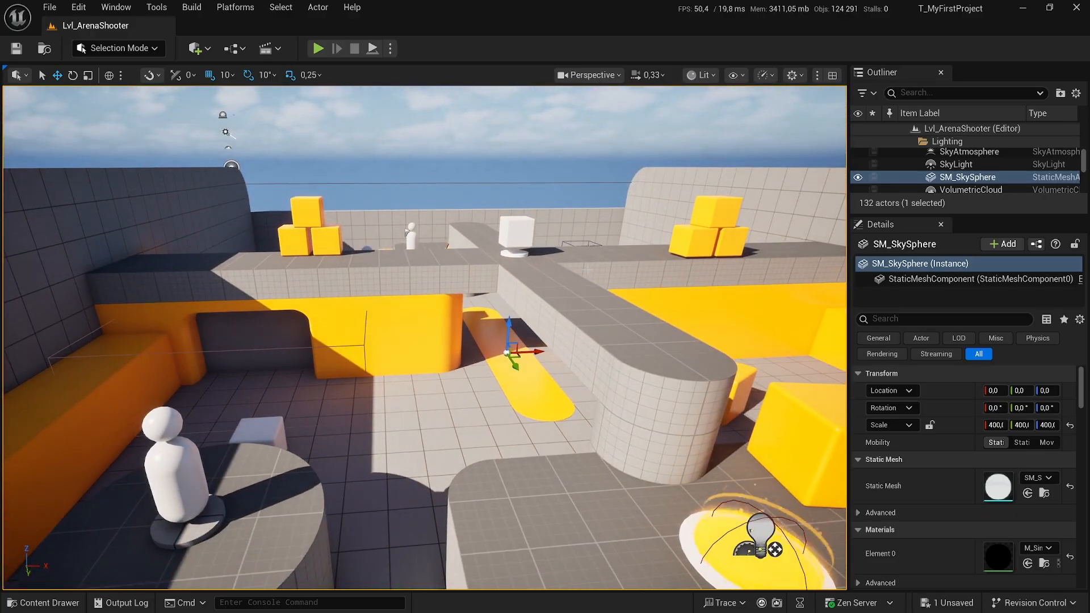
left_click(650, 75)
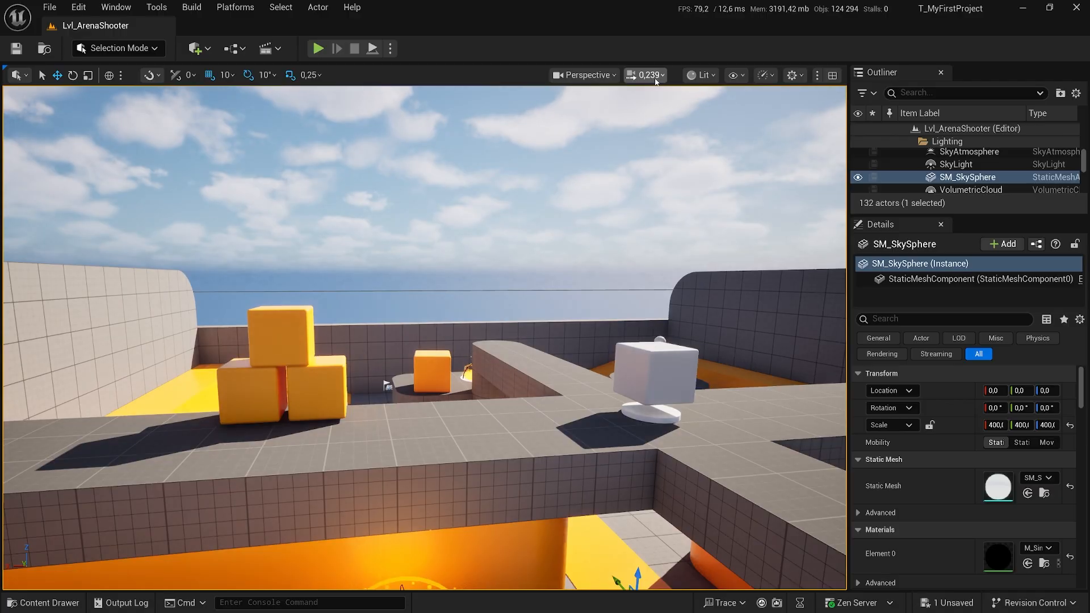
left_click(643, 74)
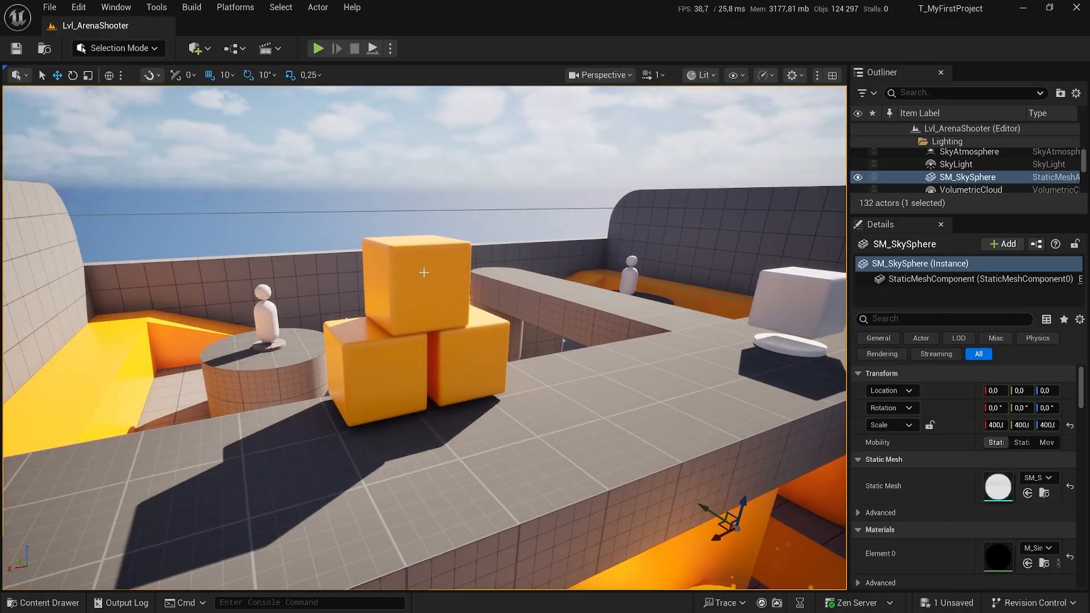
Duplicate the top orange cube via its context menu, creating SM_ChamferCube20.
left_click(414, 271)
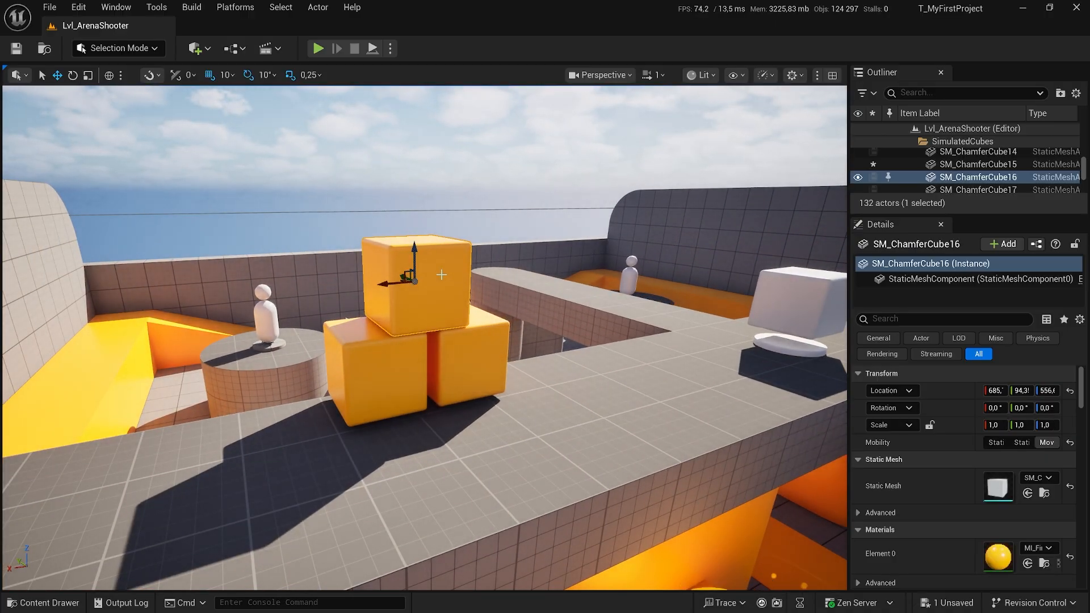
right_click(410, 278)
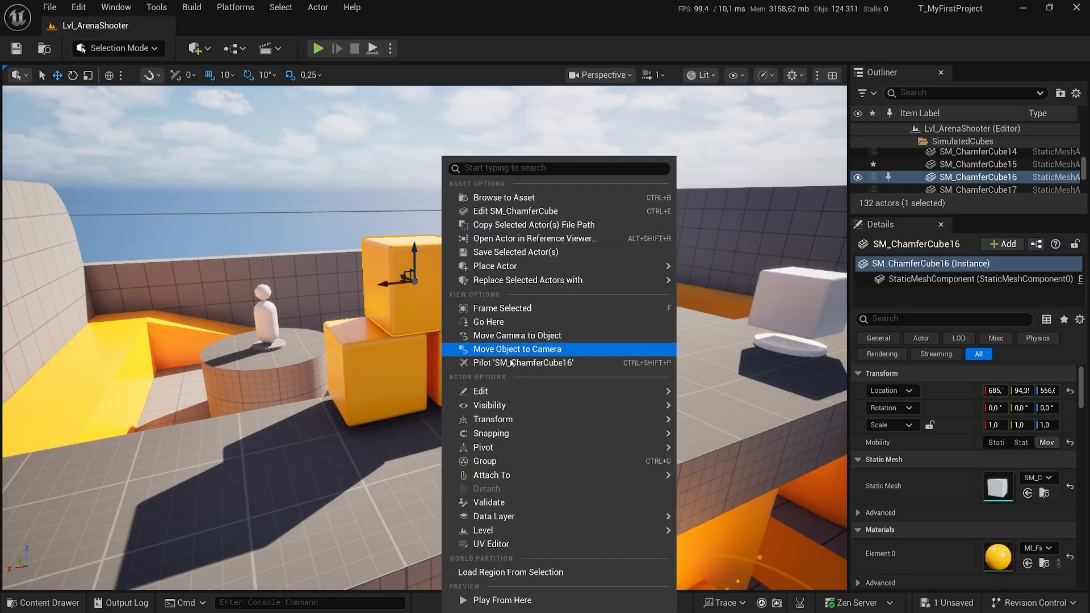
mouse_move(480, 390)
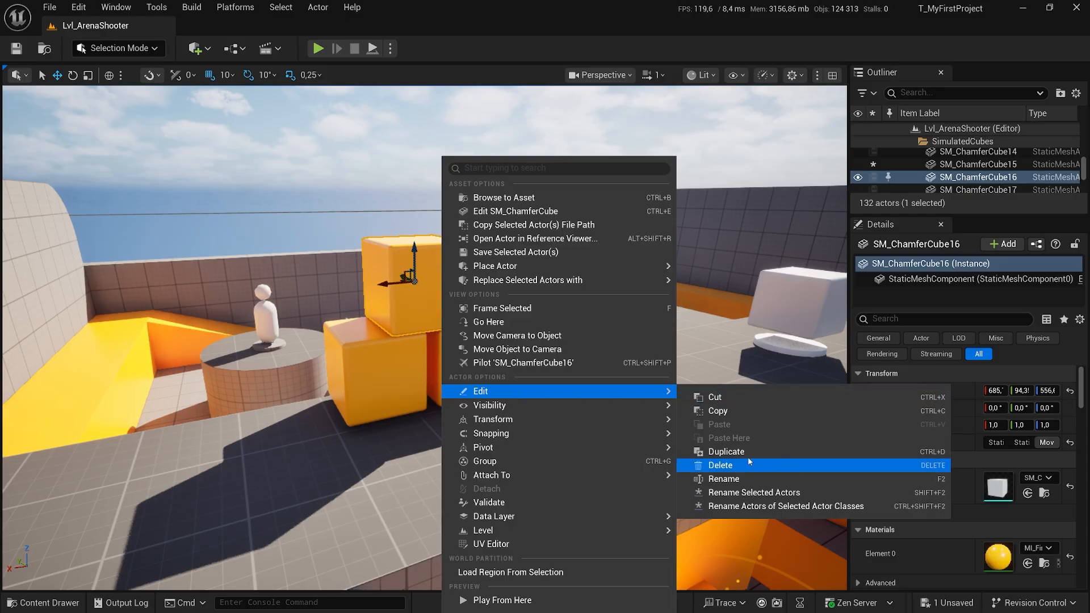
mouse_move(727, 451)
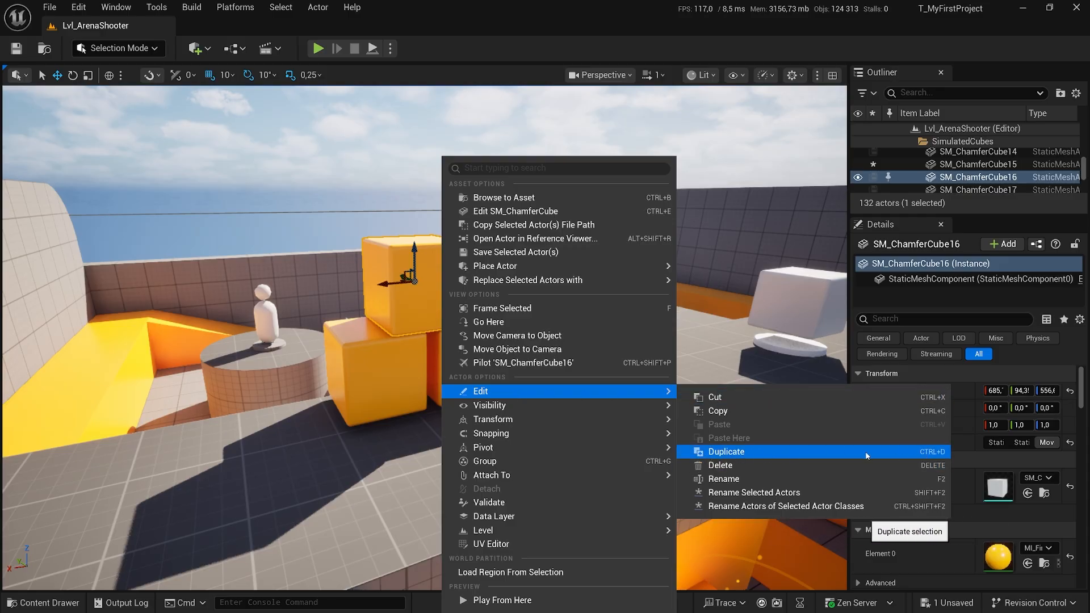
left_click(727, 451)
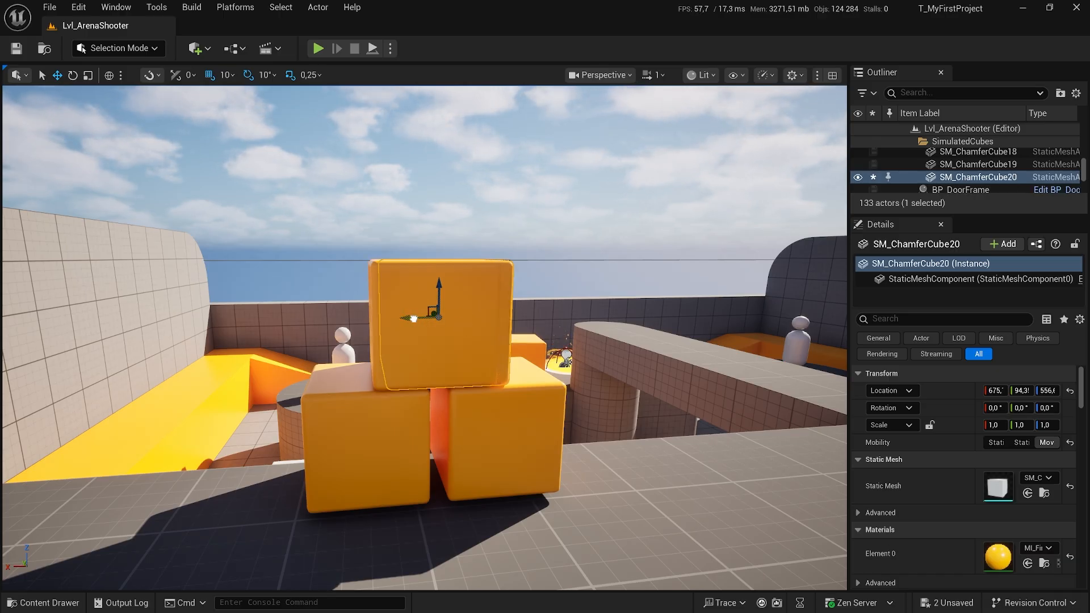
Alt-drag orange cube copies into a row beside the stack, up to SM_ChamferCube23.
left_click_drag(414, 319, 594, 323)
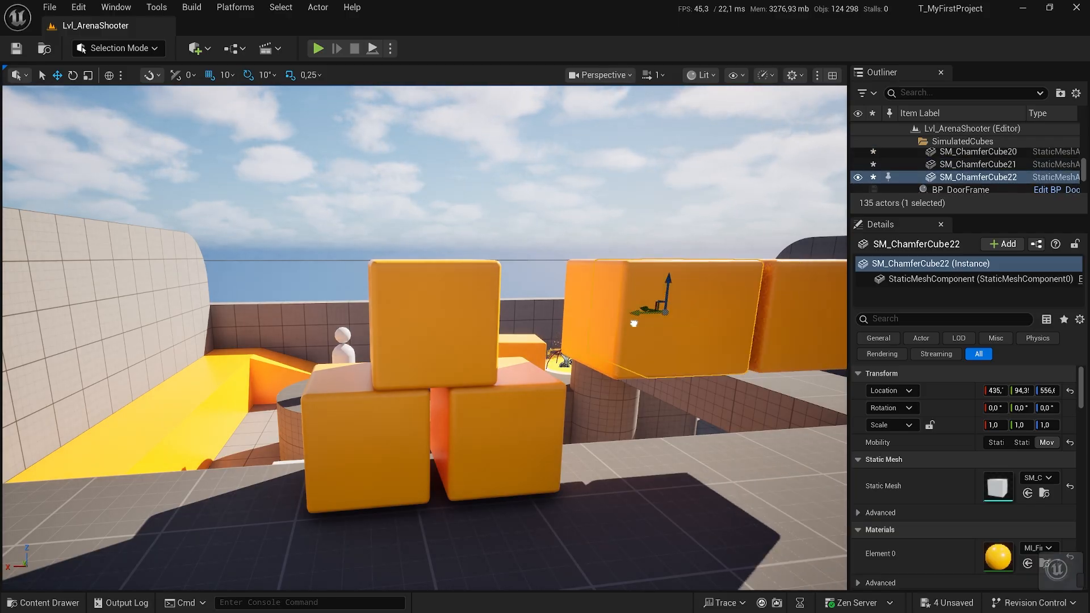
left_click_drag(663, 309, 566, 310)
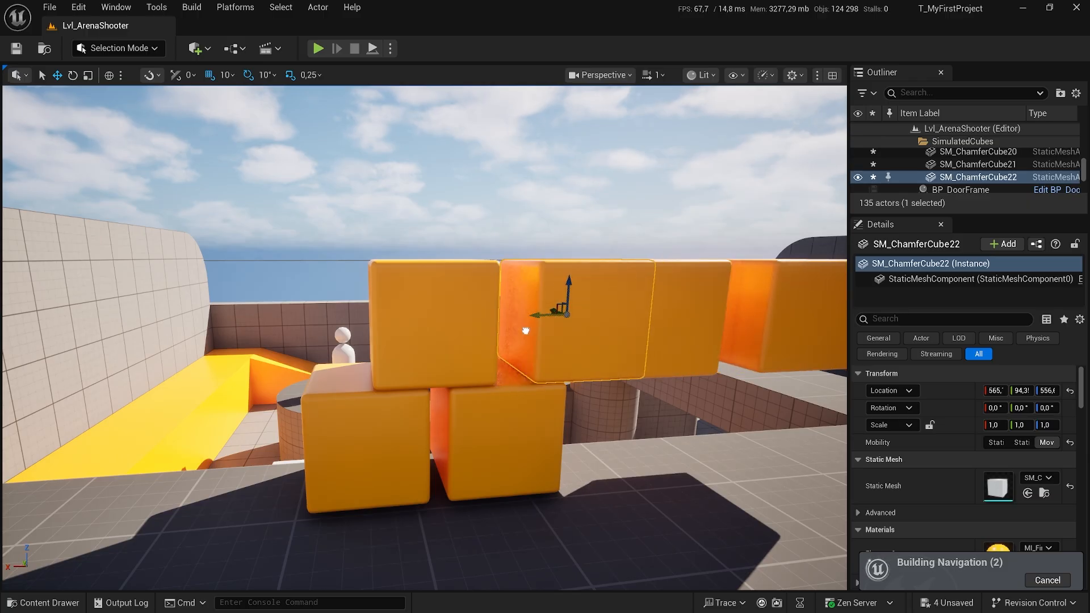
left_click_drag(569, 299, 608, 300)
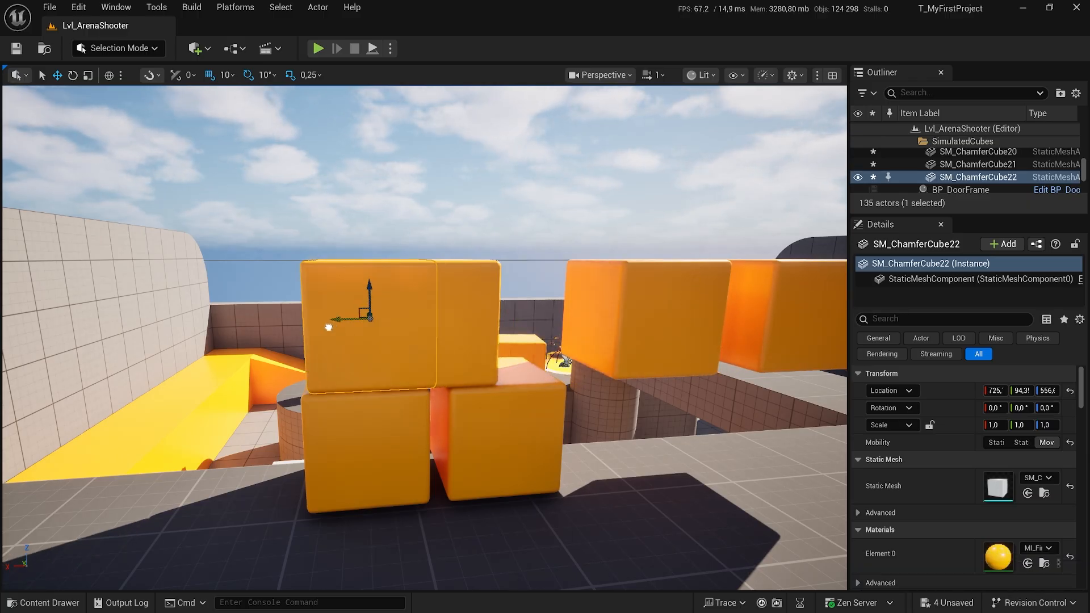
left_click_drag(348, 314, 271, 314)
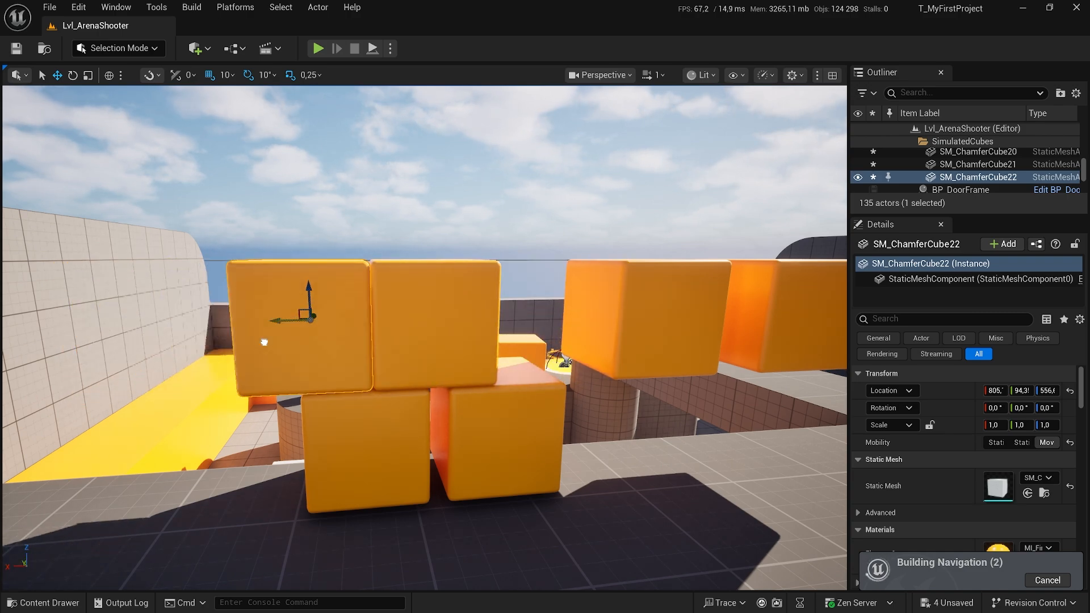
left_click_drag(307, 318, 381, 317)
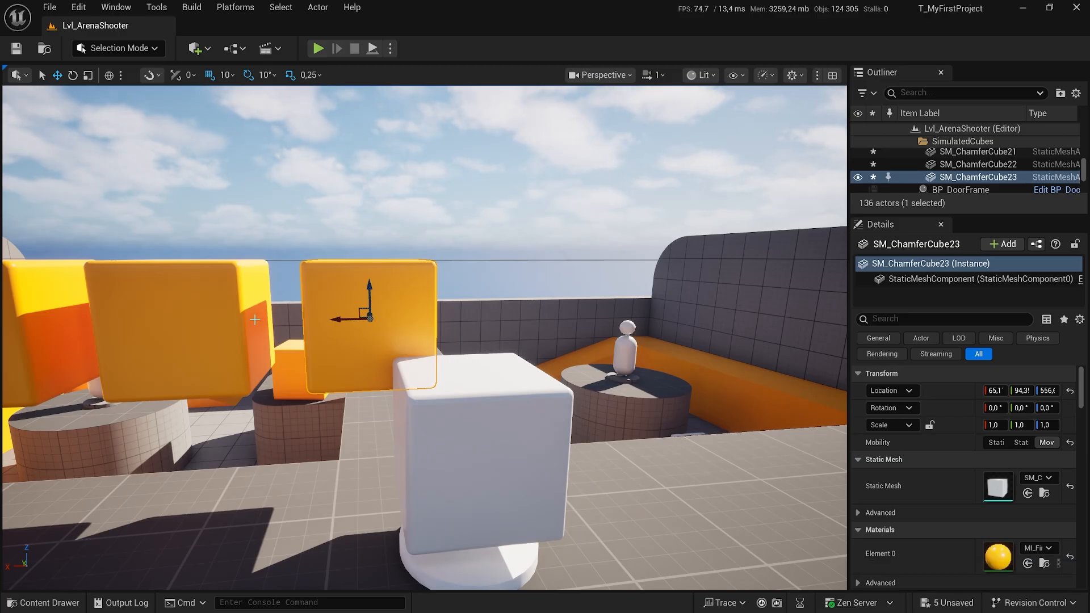
mouse_move(351, 302)
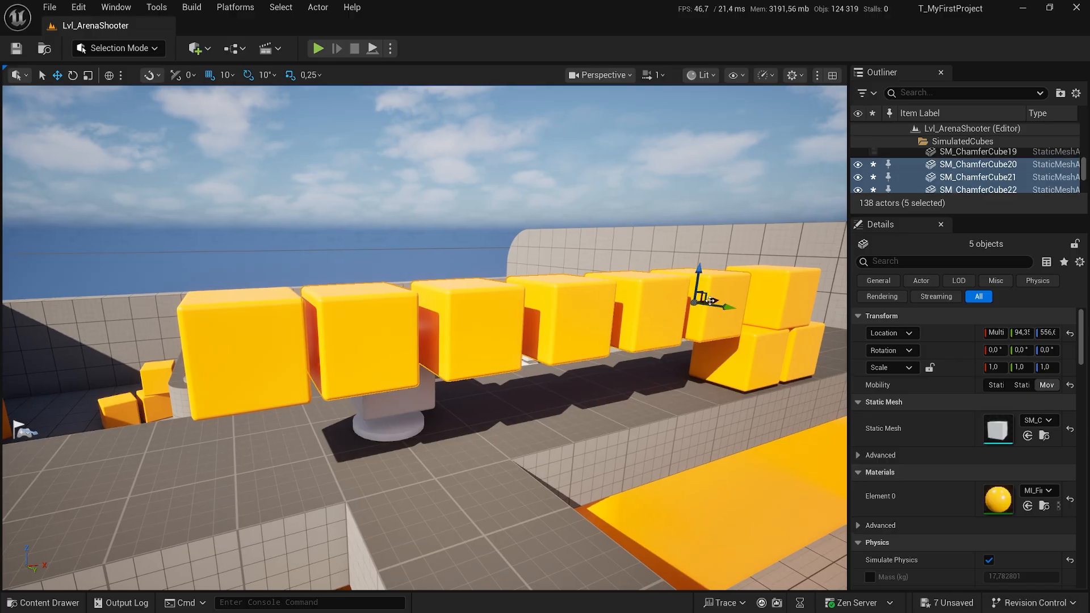
mouse_move(421, 350)
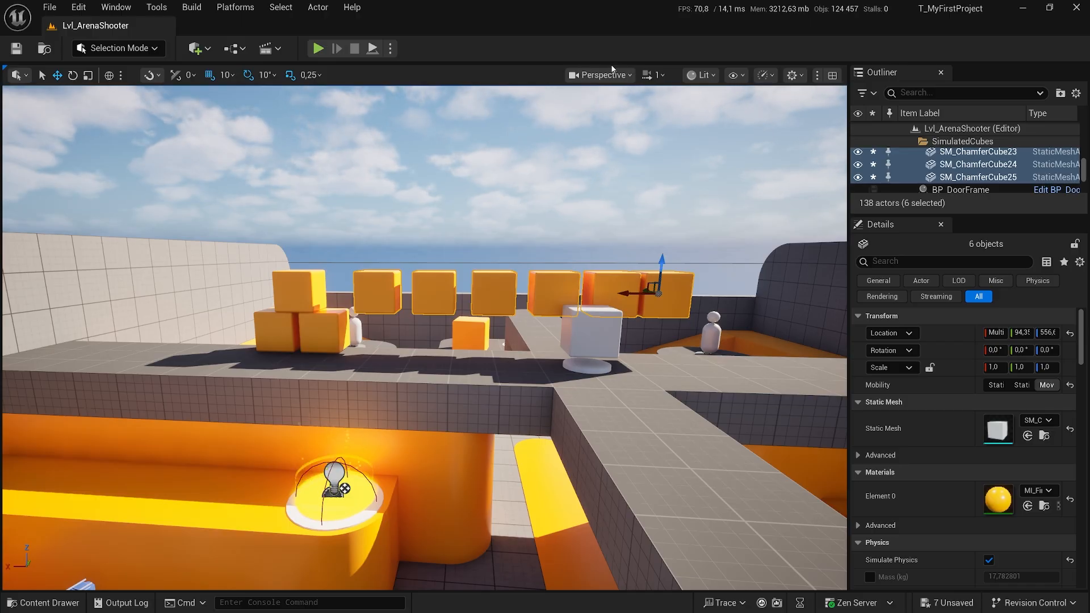
Review the Perspective view types, then switch to the four-pane top/front/right/perspective layout.
left_click(597, 75)
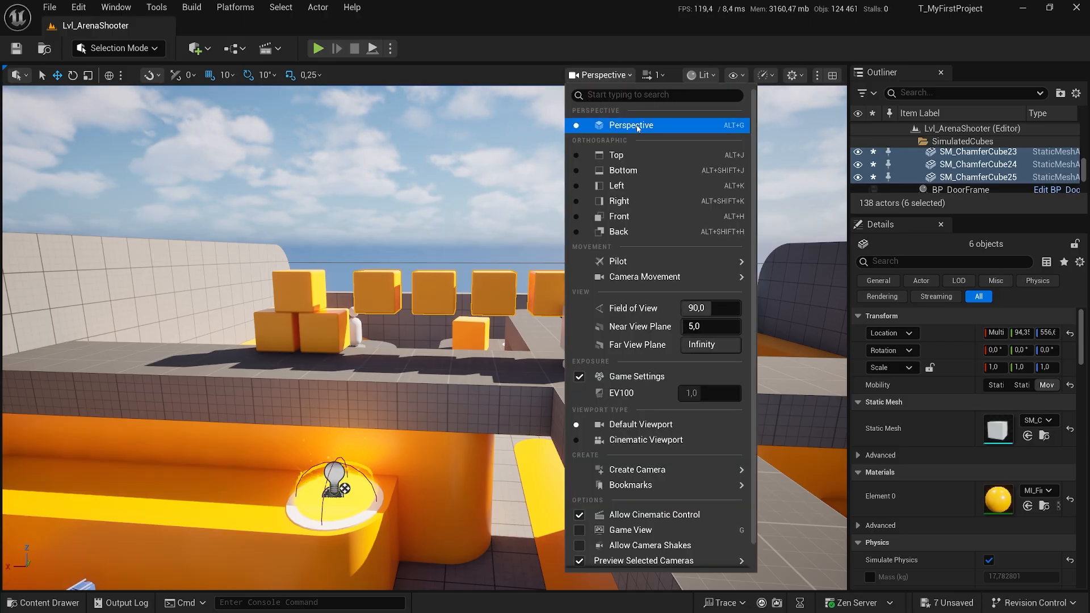
mouse_move(618, 216)
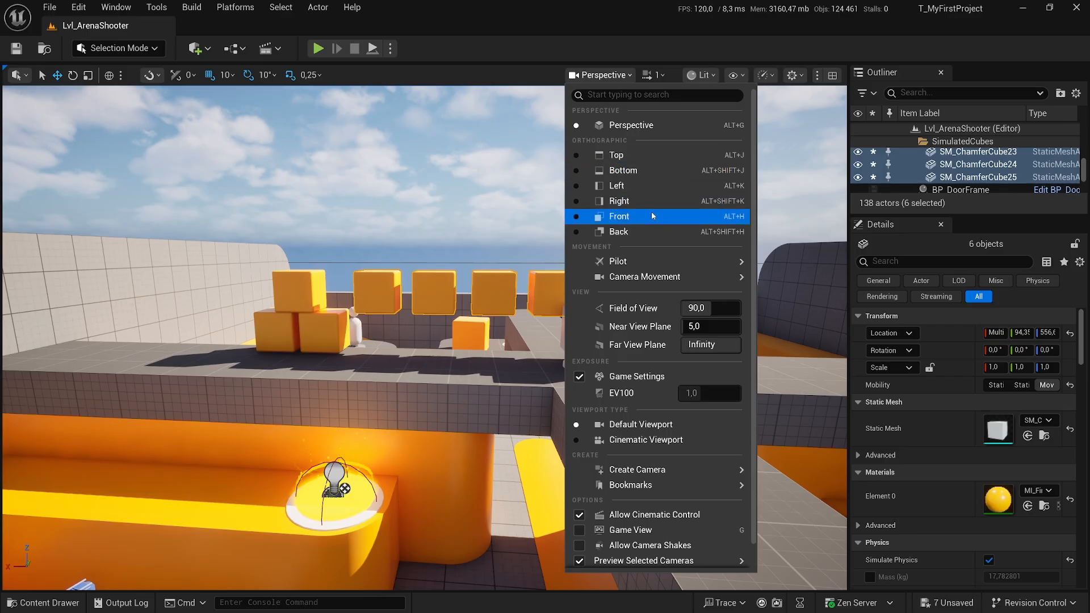
mouse_move(617, 232)
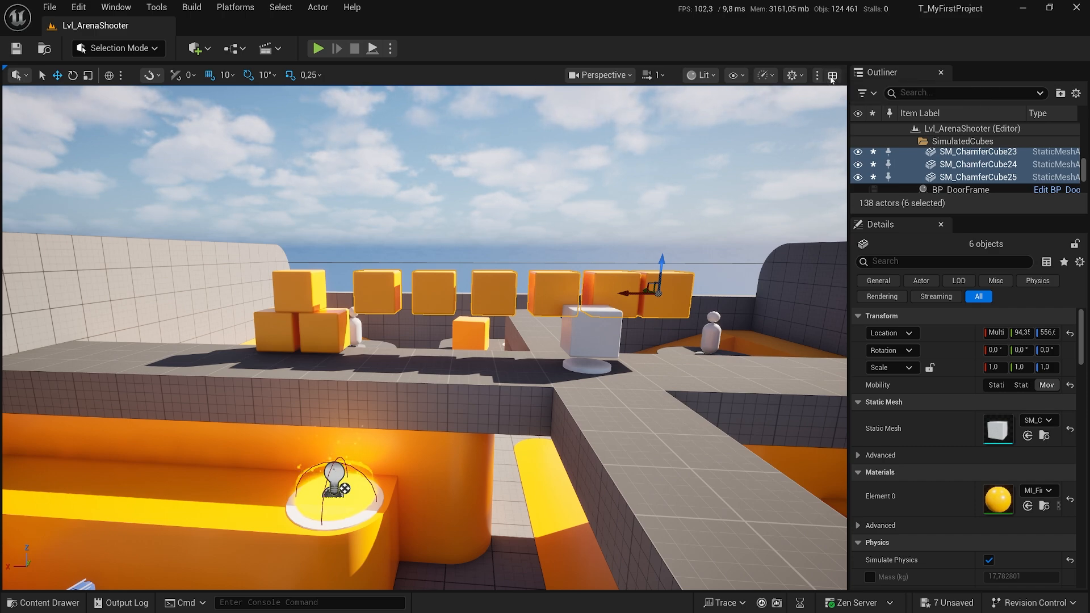
left_click(832, 75)
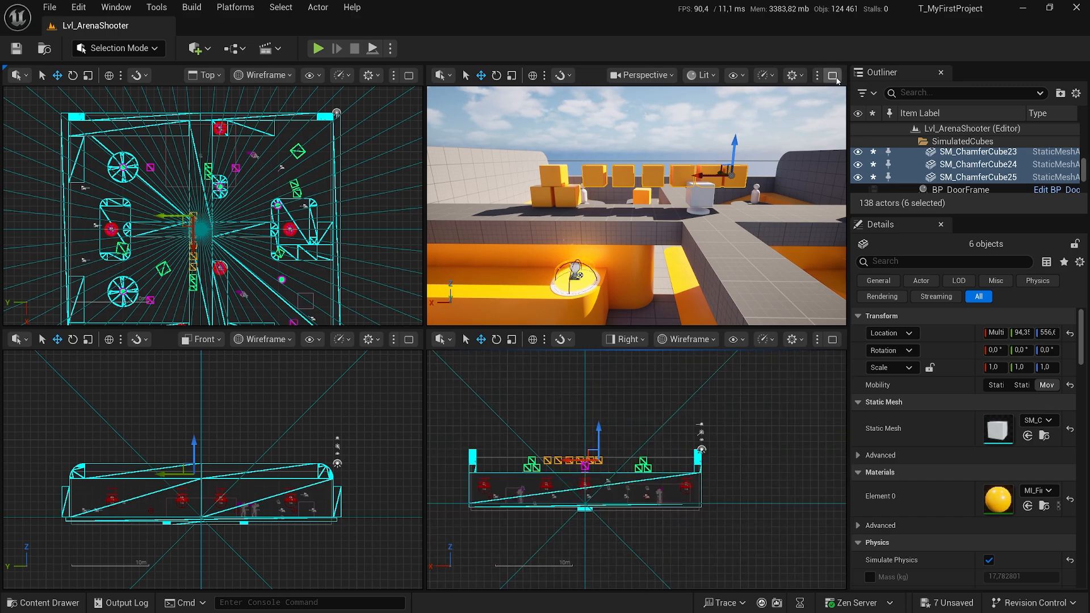
left_click(832, 75)
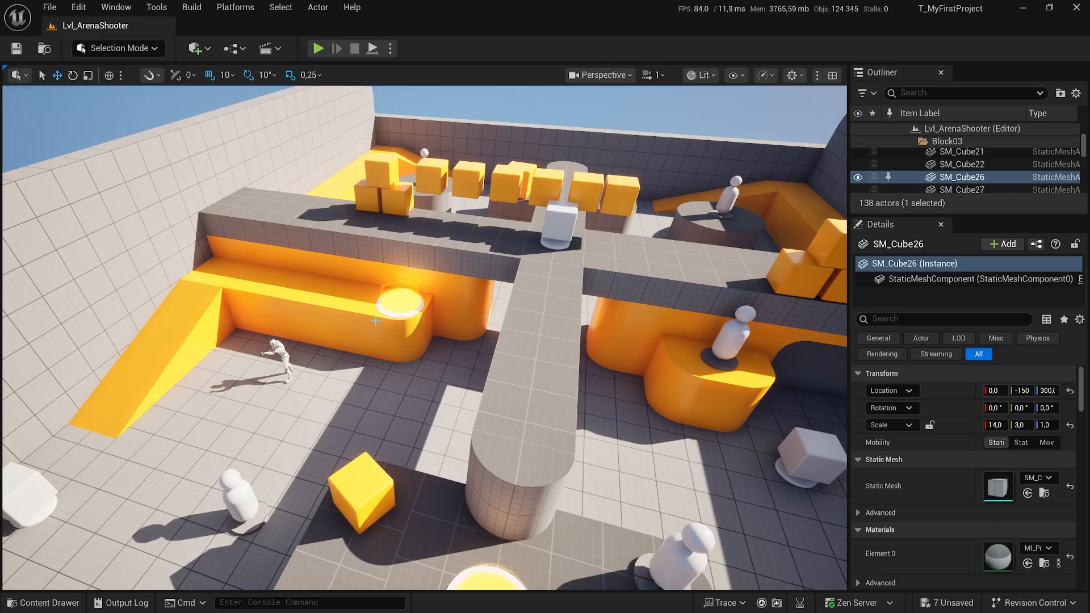
mouse_move(313, 345)
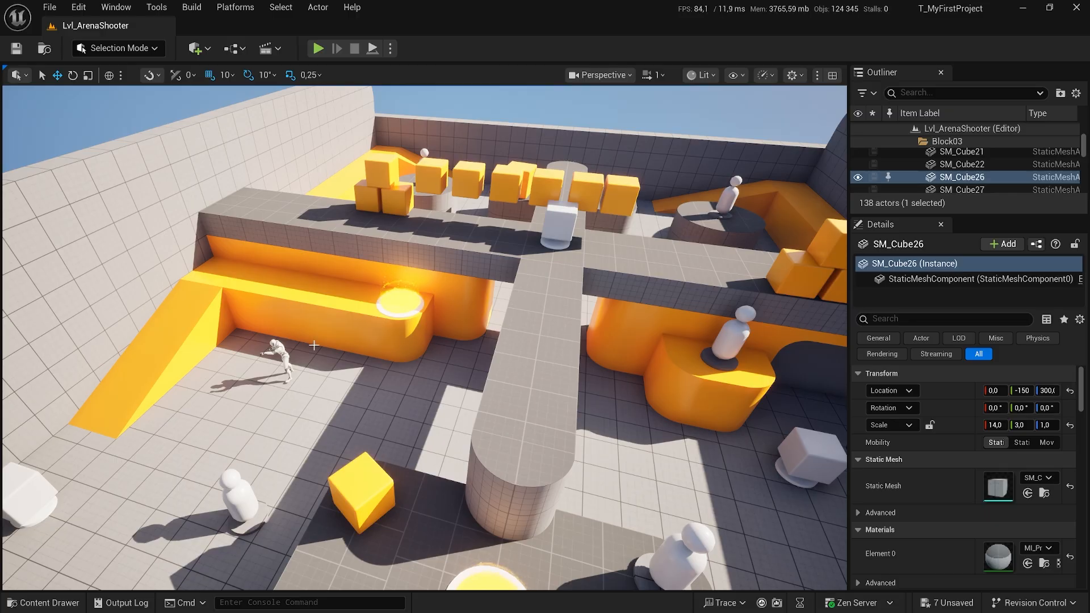